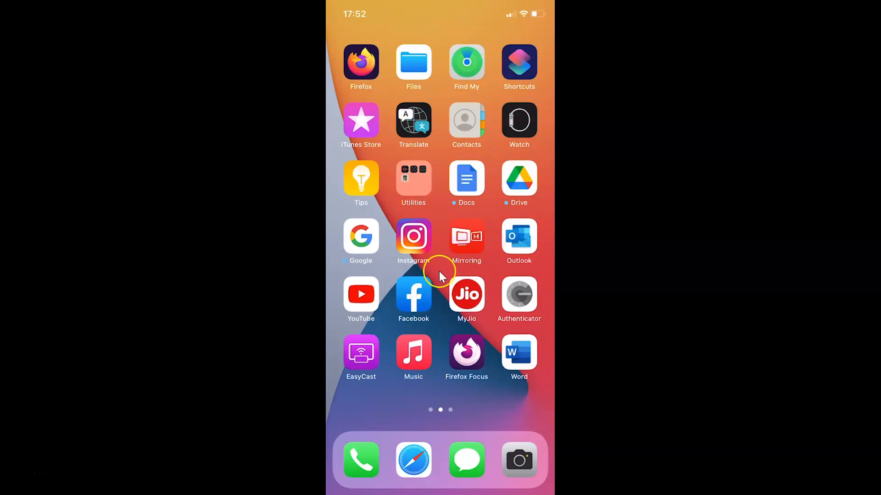
mouse_move(474, 266)
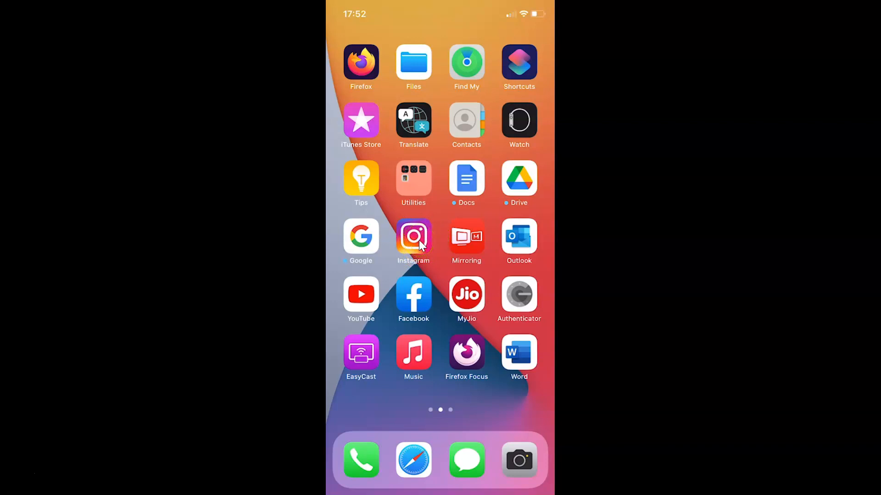
Launch Instagram and go to your own profile page.
left_click(412, 234)
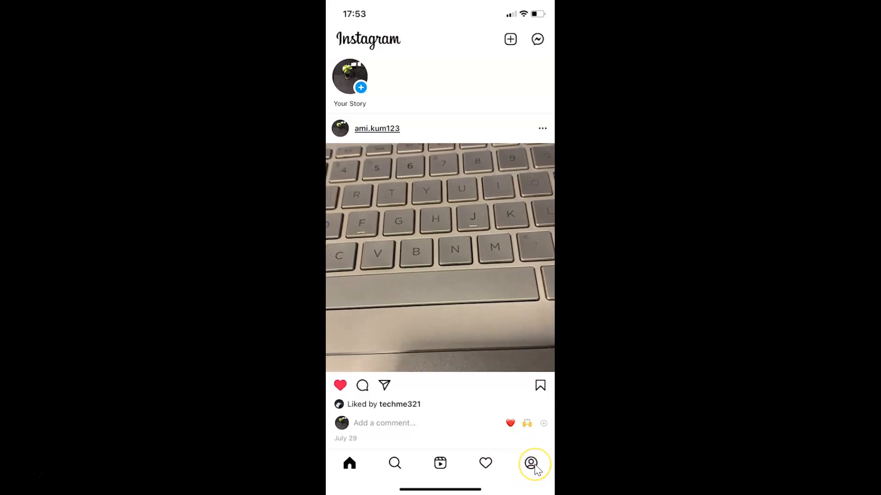
left_click(532, 462)
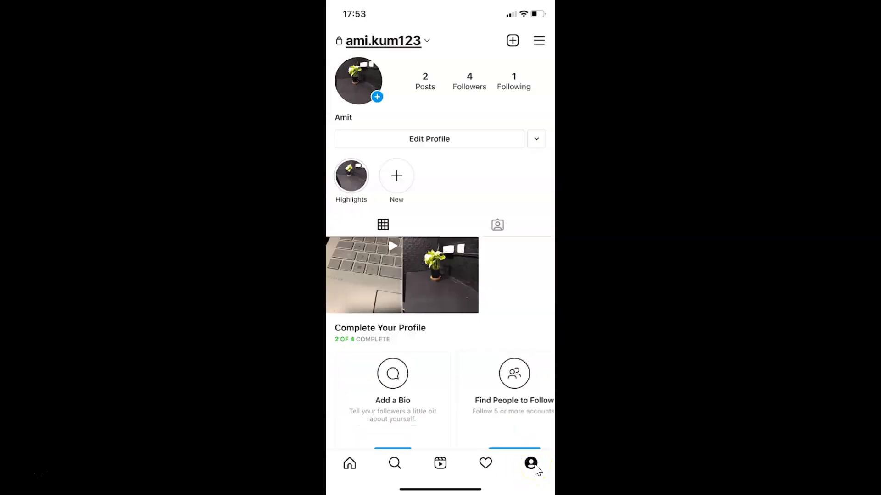
mouse_move(466, 281)
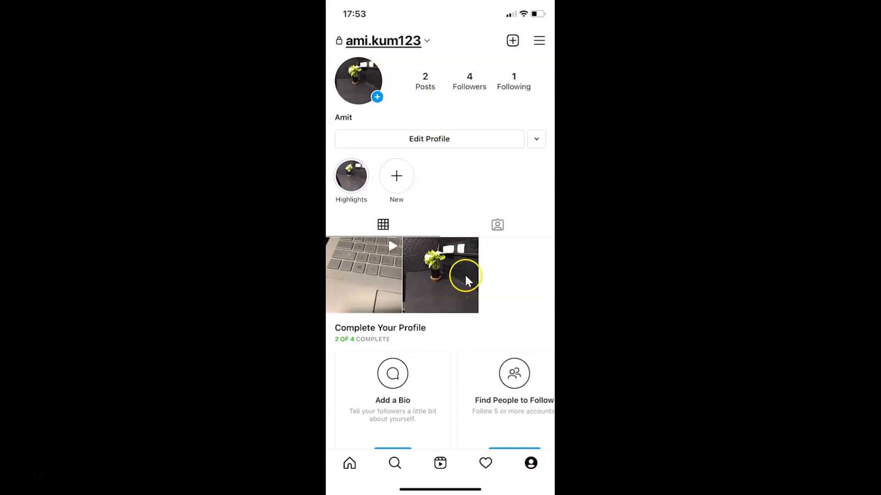
mouse_move(539, 31)
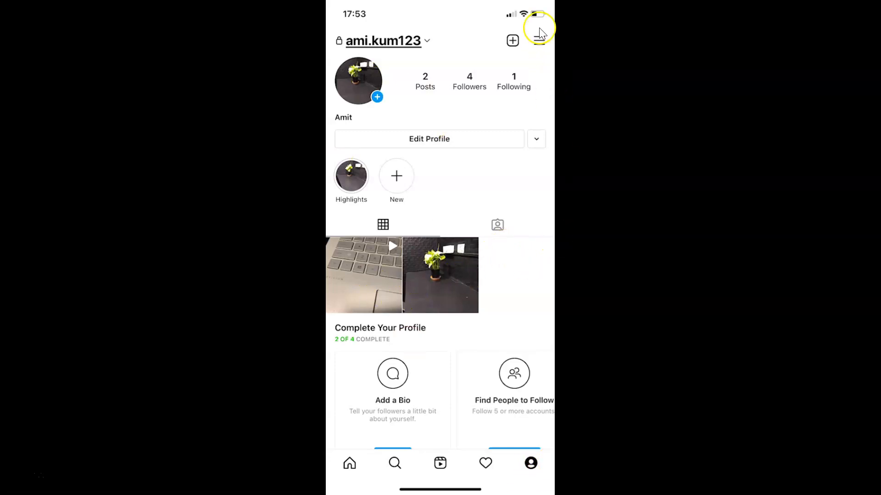
mouse_move(539, 53)
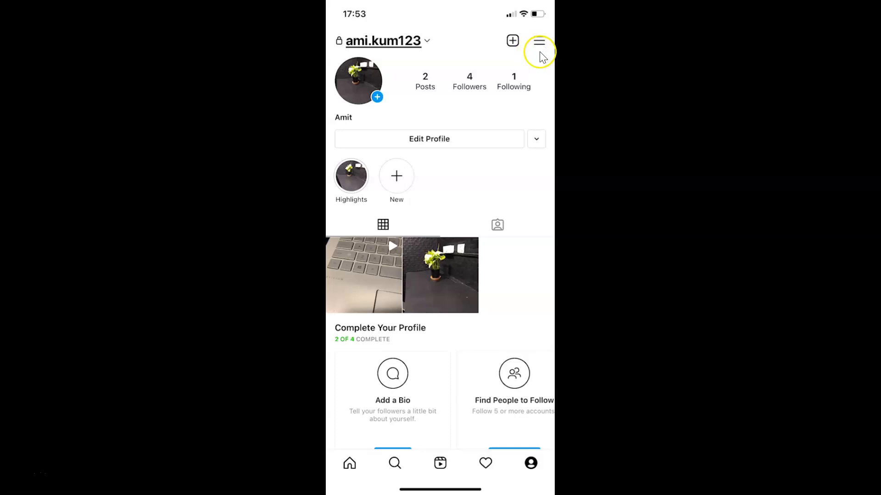
mouse_move(538, 40)
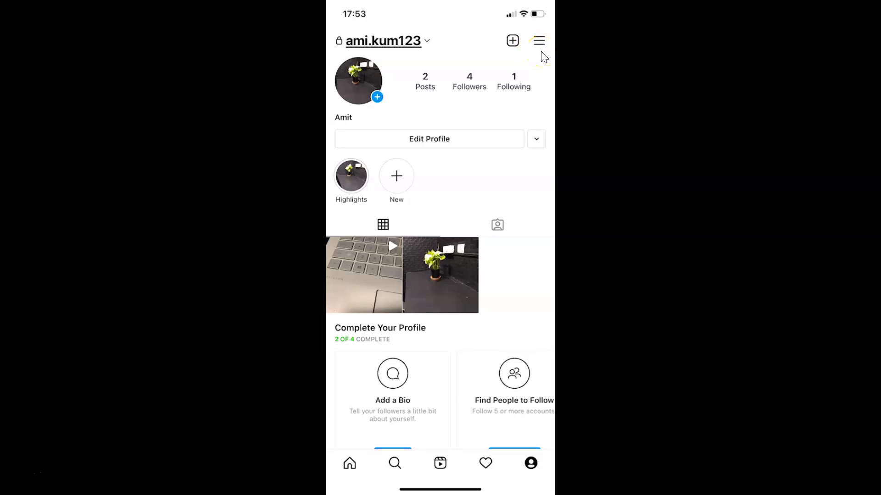
Reach the Account settings page through the profile menu and Settings list.
left_click(537, 40)
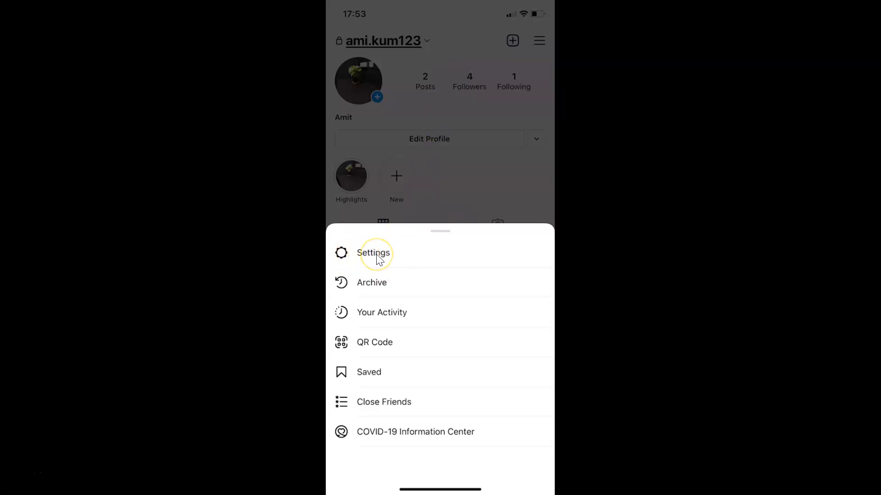
left_click(374, 253)
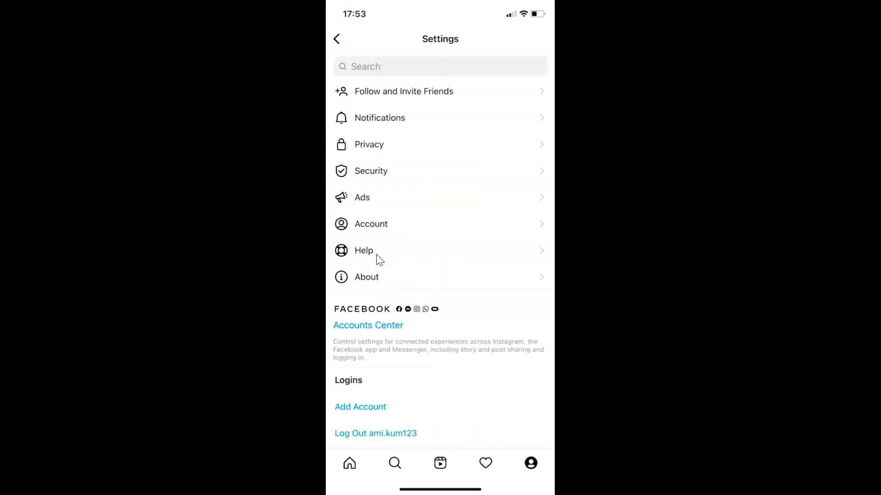
mouse_move(470, 200)
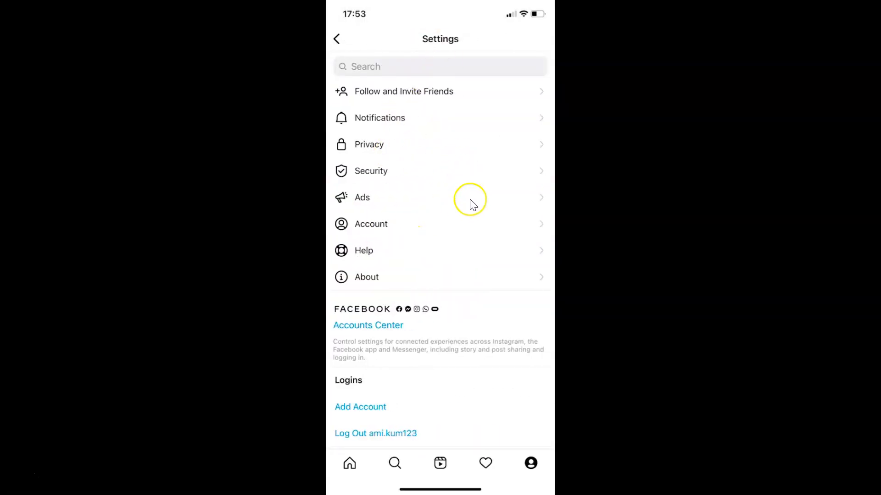
mouse_move(371, 224)
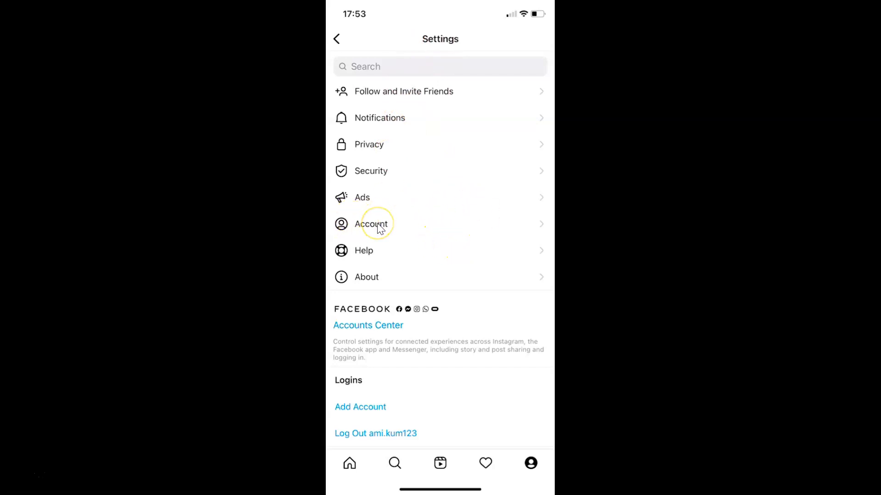
left_click(370, 223)
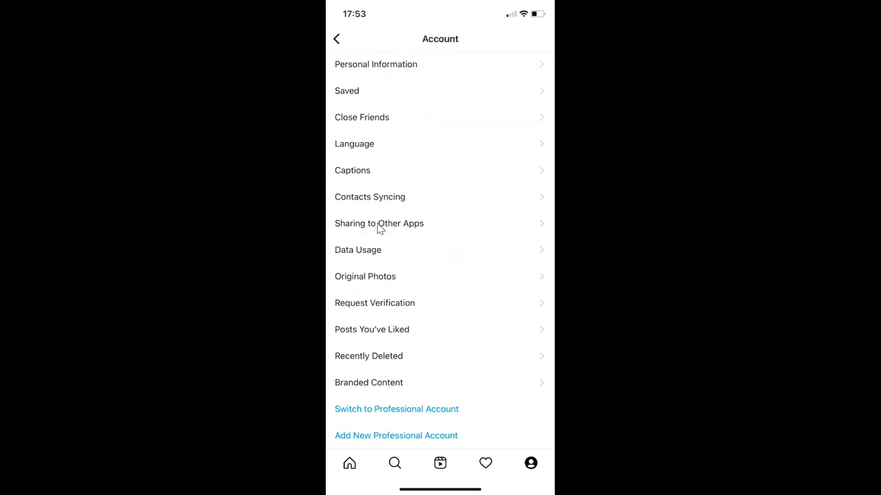
mouse_move(376, 261)
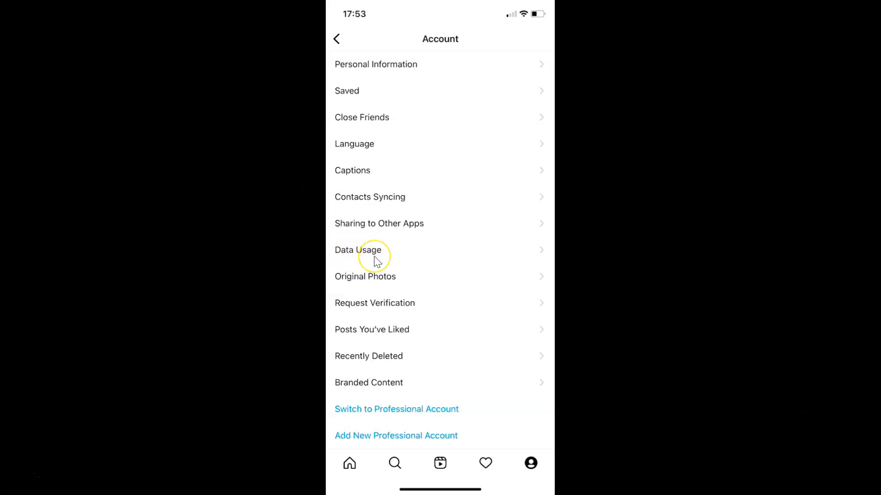
Show the Data Usage settings with cellular data and High Quality Uploads both off.
left_click(358, 250)
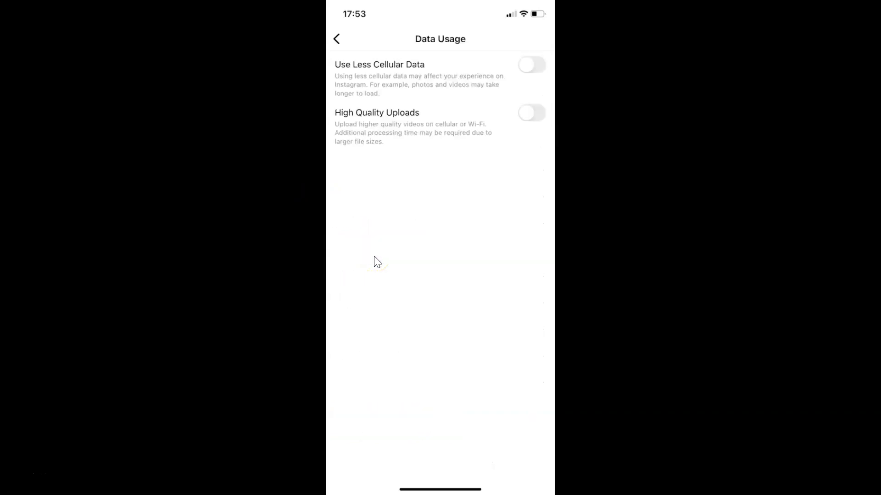
mouse_move(464, 56)
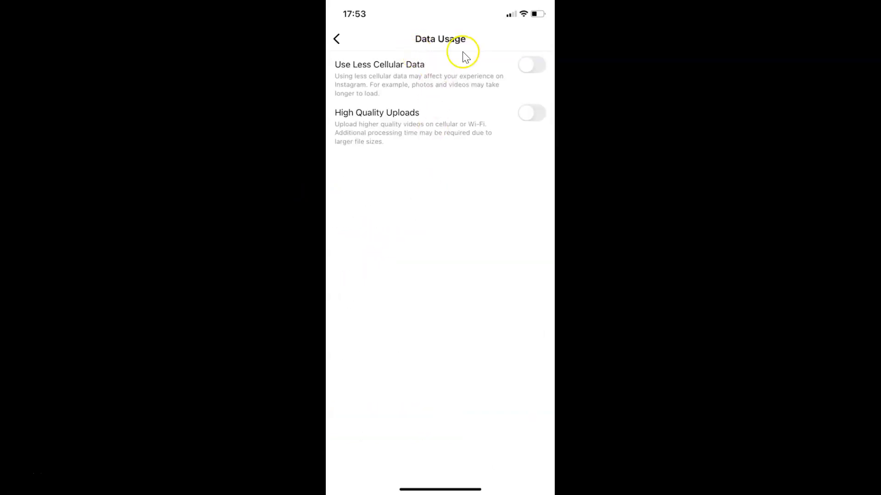
mouse_move(418, 234)
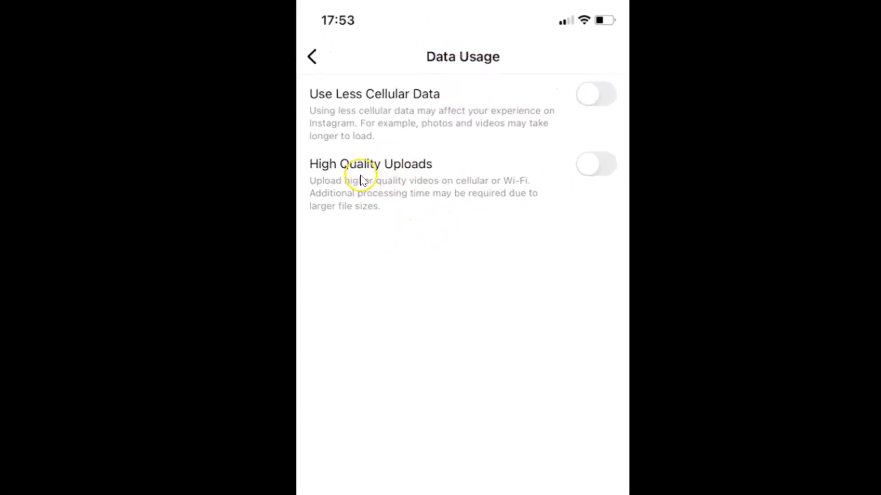
mouse_move(440, 163)
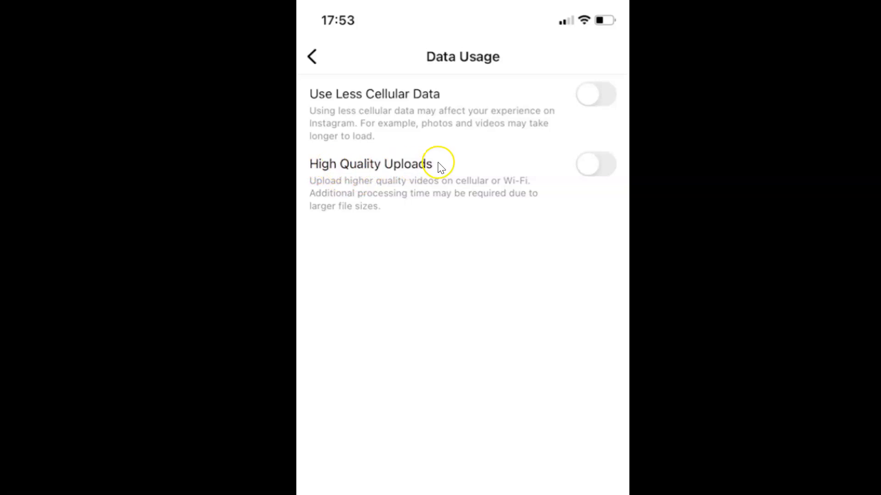
mouse_move(411, 186)
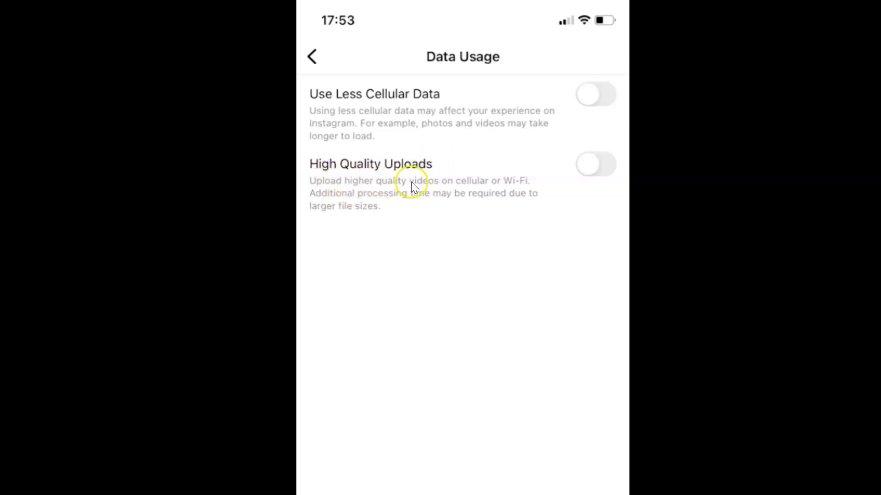
mouse_move(537, 184)
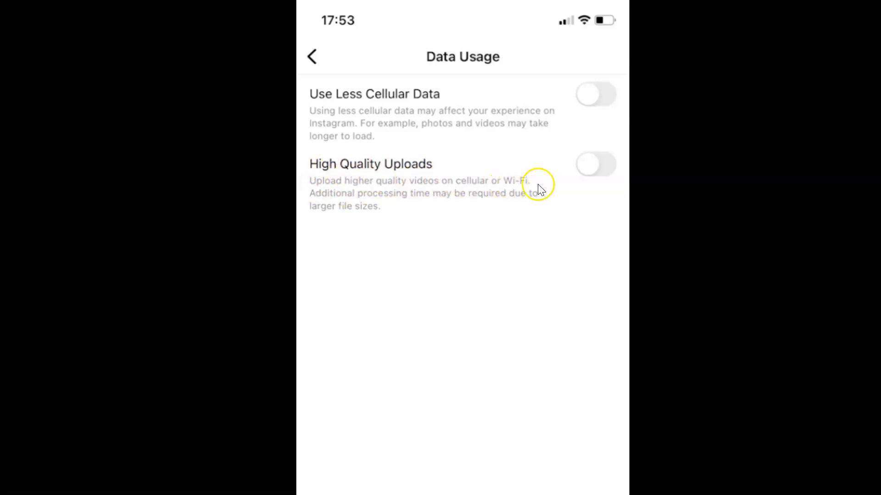
mouse_move(376, 202)
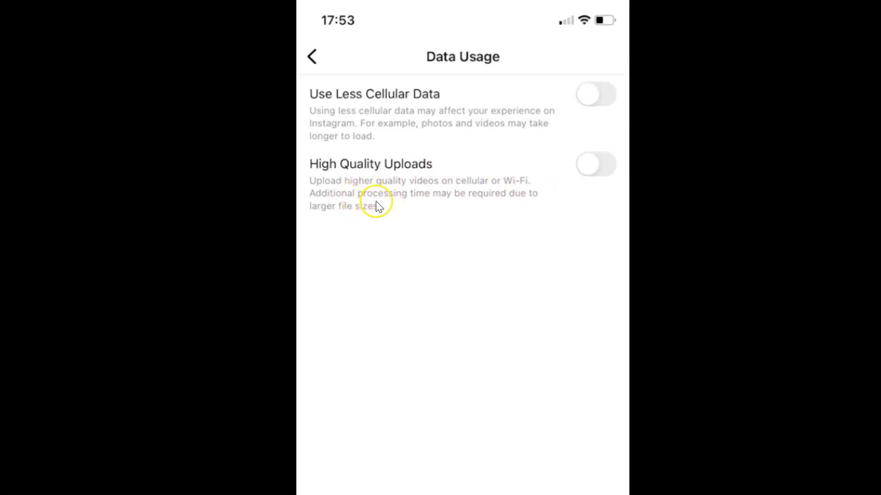
mouse_move(531, 204)
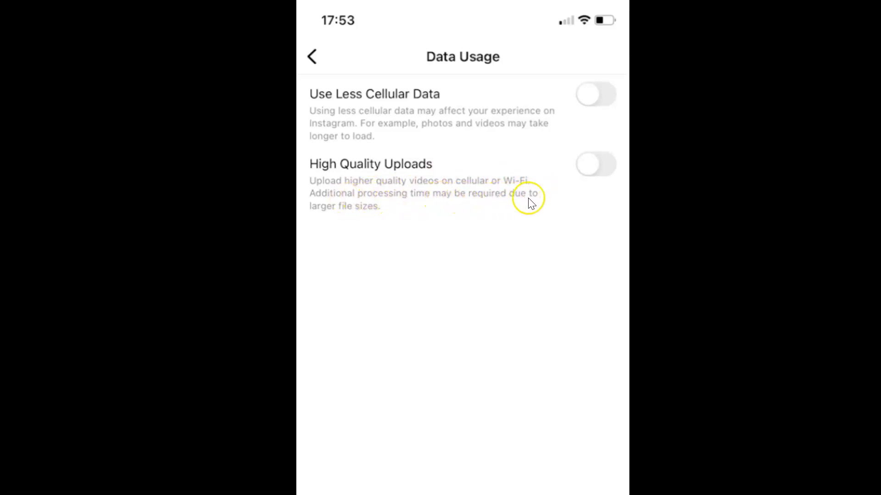
mouse_move(403, 212)
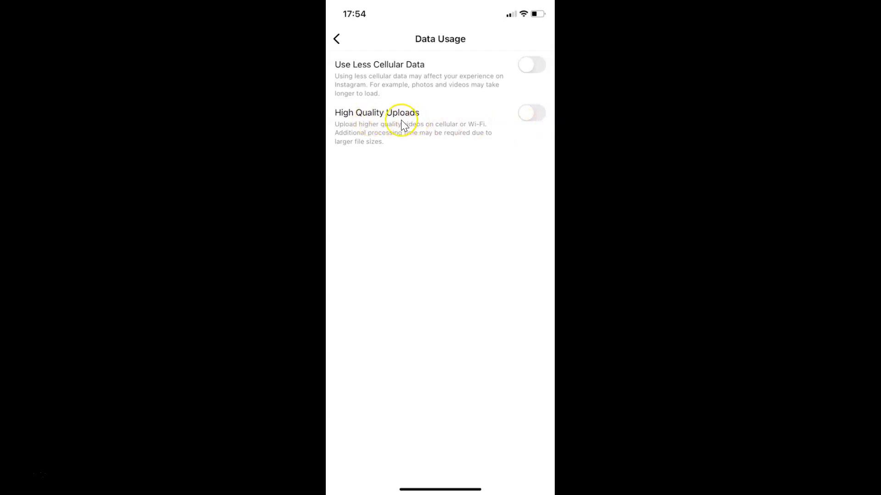
mouse_move(439, 116)
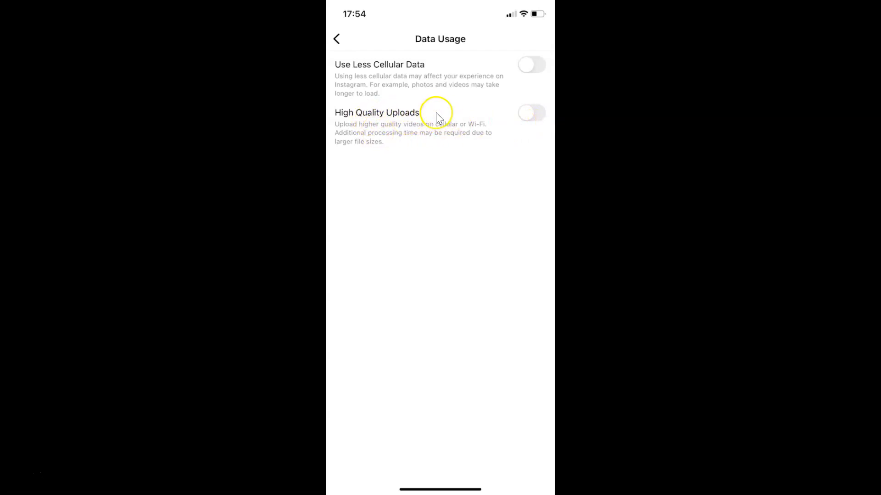
mouse_move(531, 112)
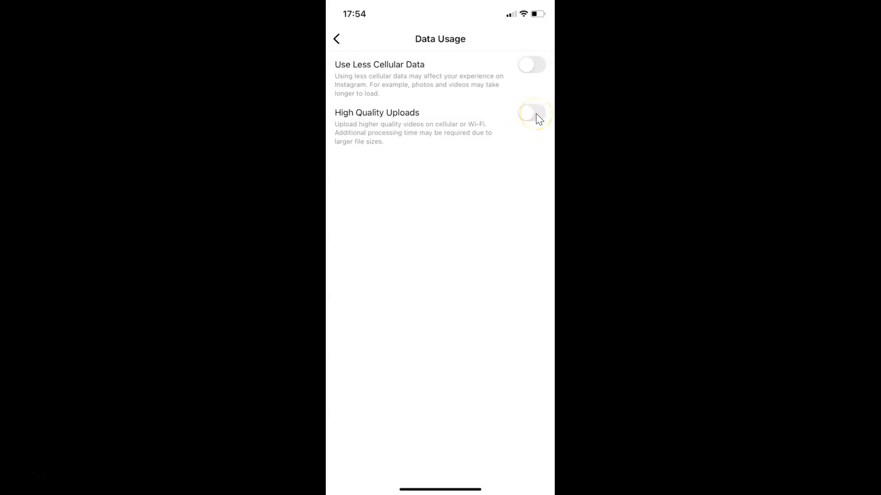
Switch the High Quality Uploads toggle on.
left_click(531, 113)
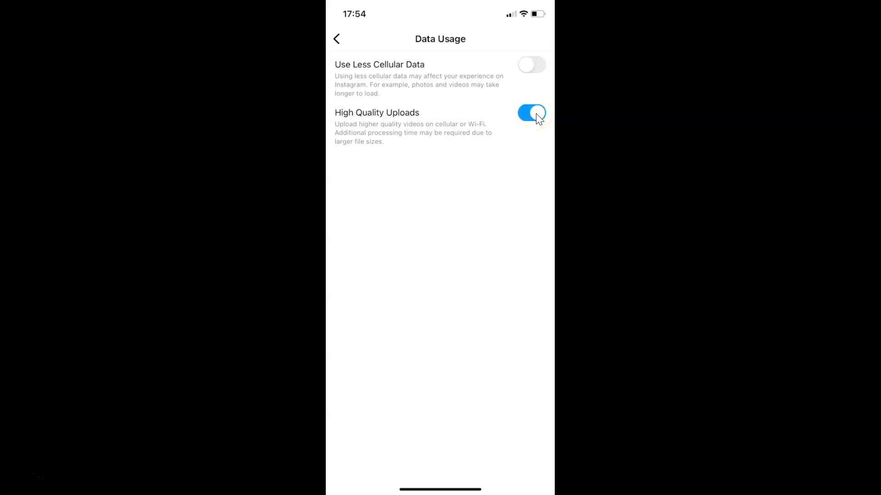
left_click(530, 116)
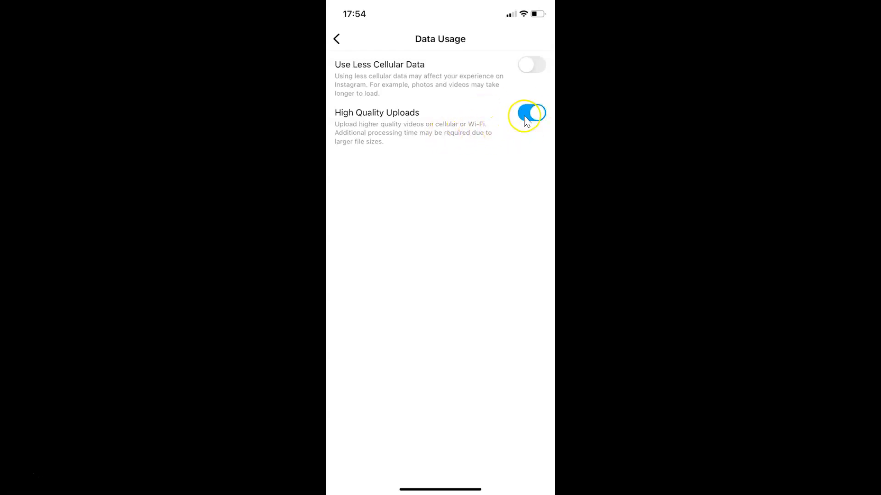
left_click(531, 113)
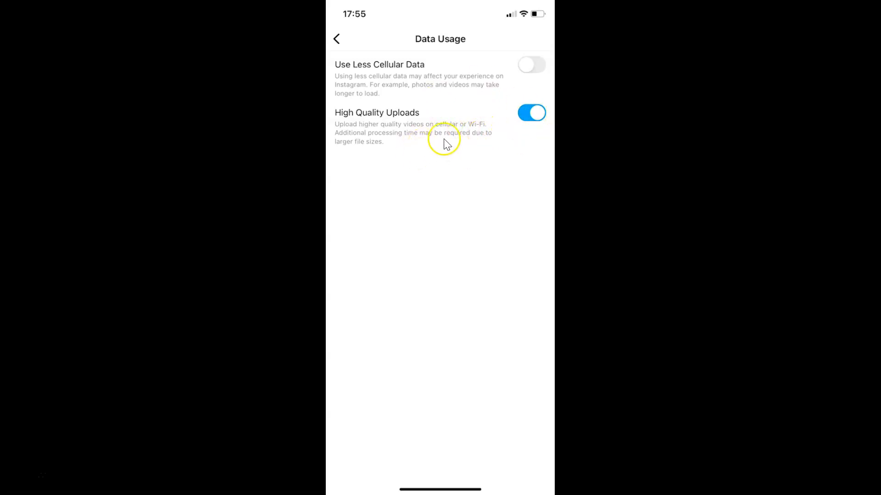
mouse_move(480, 134)
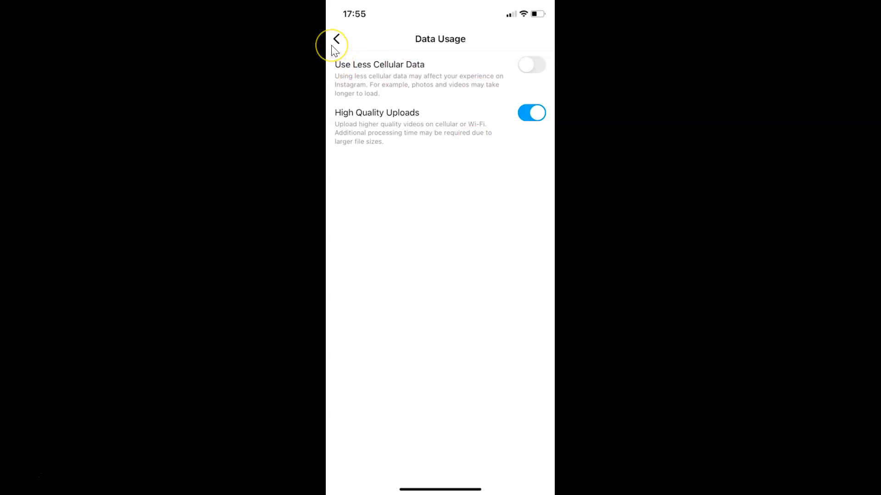
Leave Data Usage settings and return to the home feed.
left_click(336, 39)
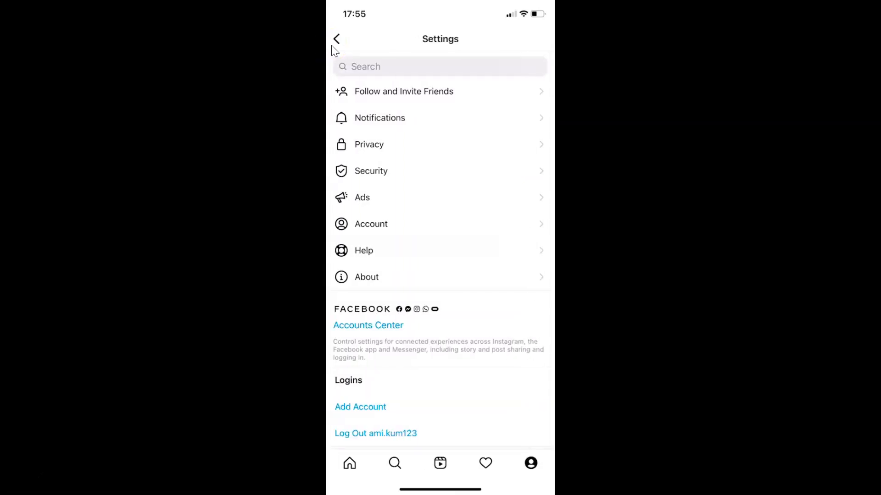
left_click(337, 38)
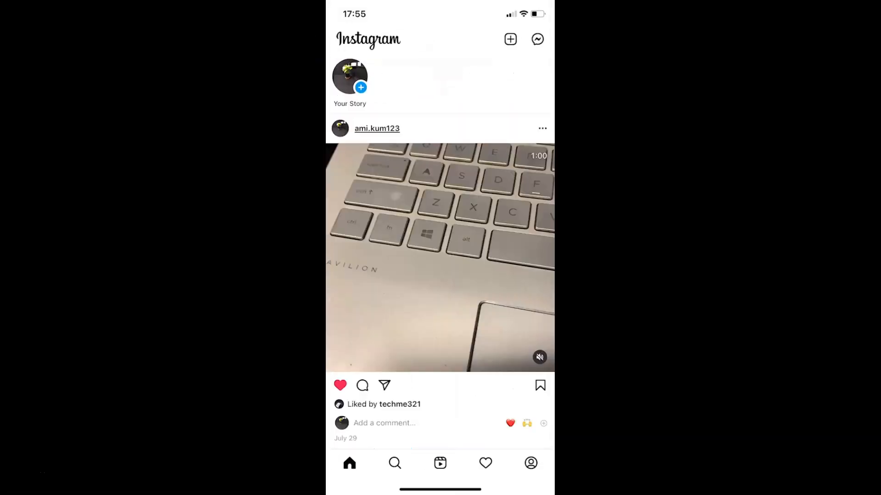